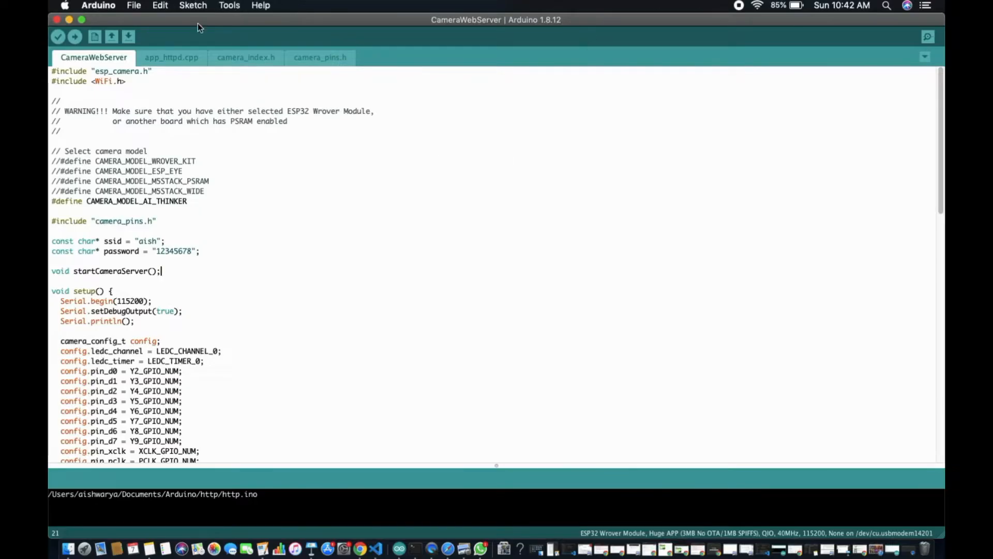
Step: Upload the CameraWebServer sketch; it compiles but the ESP32 connection times out
left_click(75, 36)
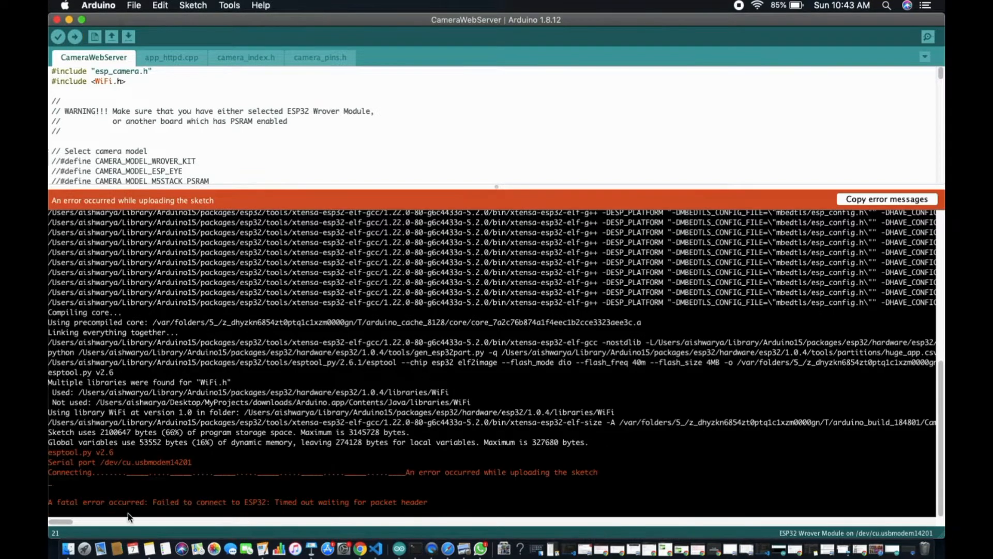
mouse_move(259, 514)
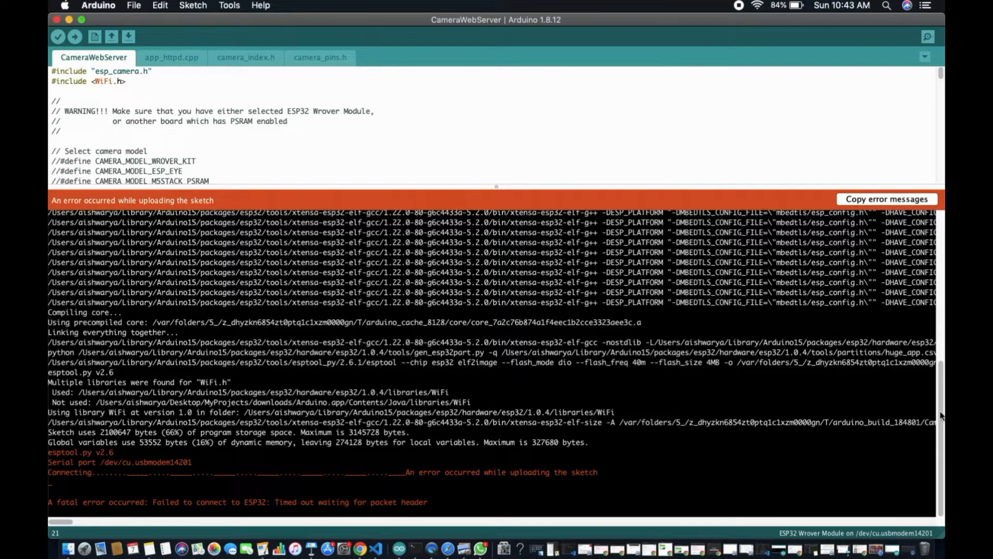
mouse_move(928, 119)
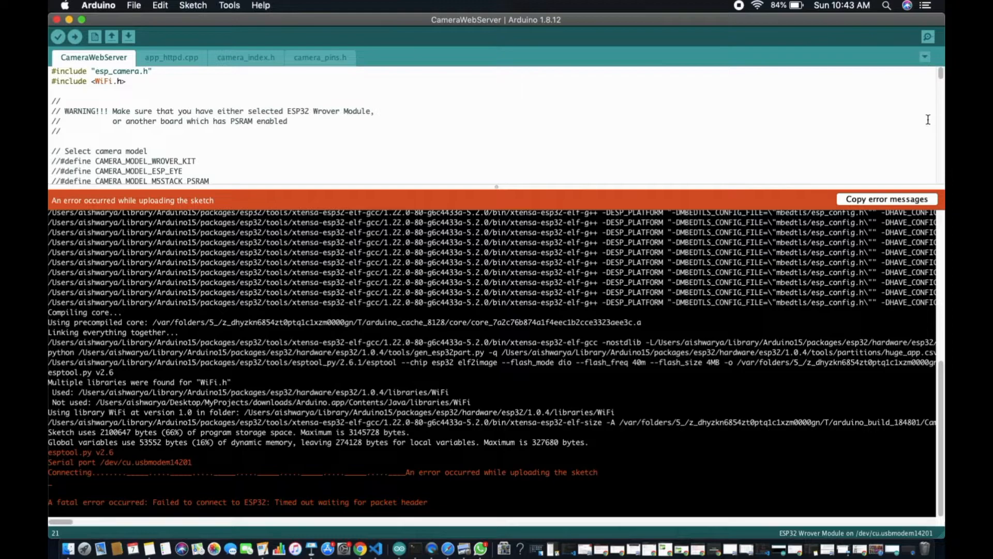
mouse_move(744, 11)
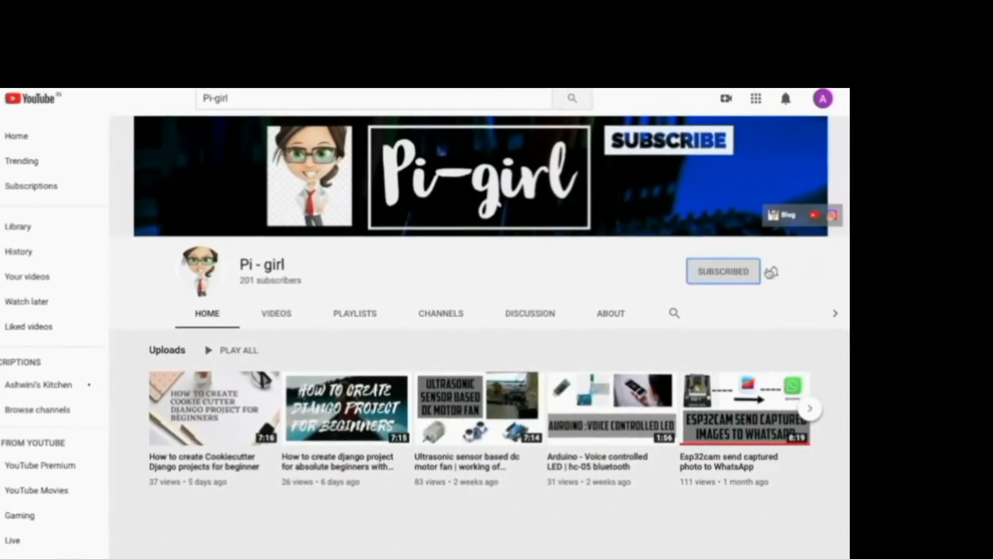
Step: Leave the YouTube channel page and return to the CameraWebServer sketch in Arduino IDE
left_click(770, 271)
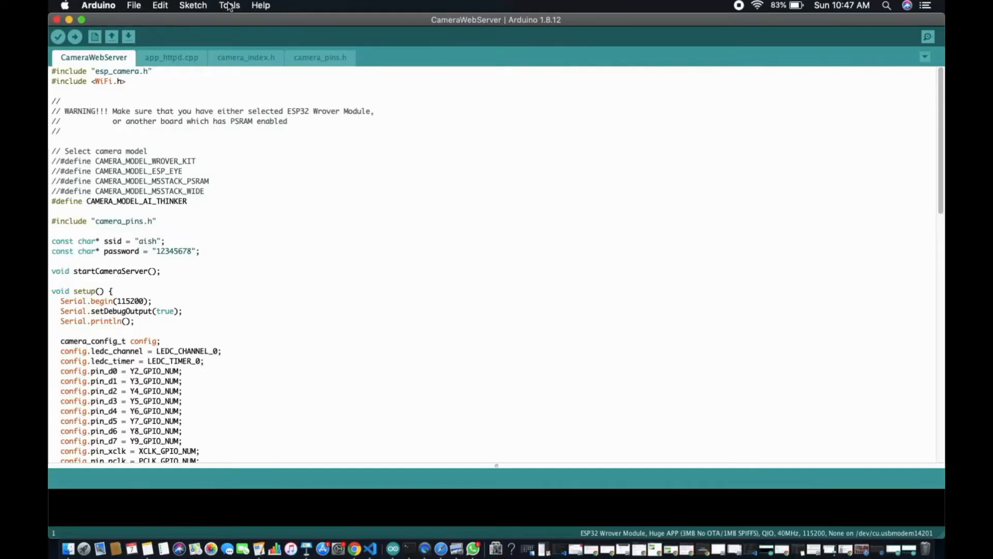
left_click(230, 5)
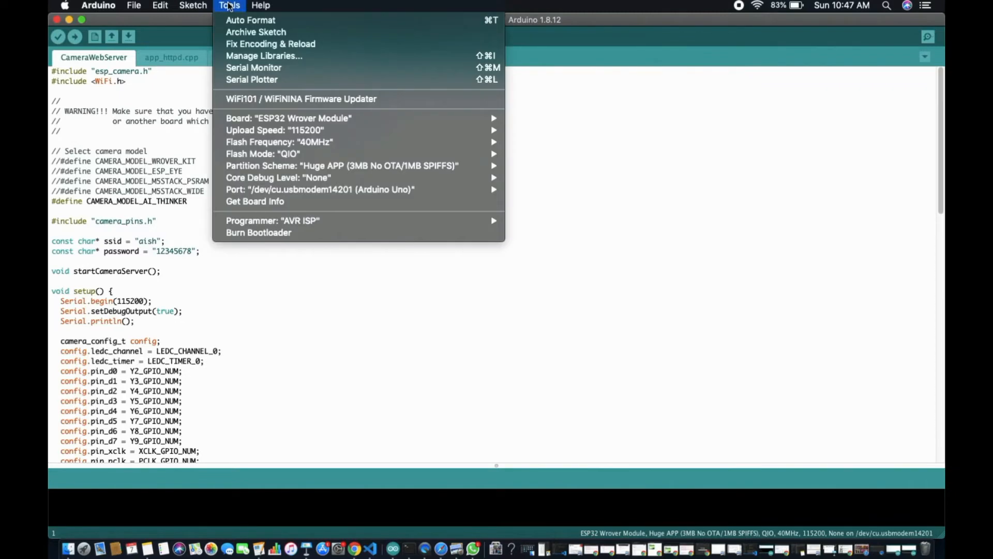
mouse_move(293, 118)
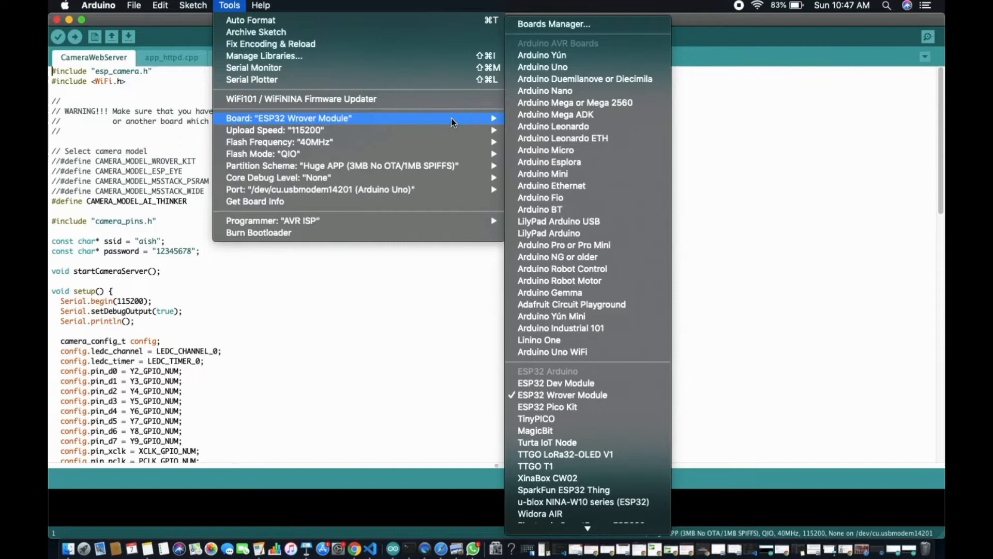
mouse_move(418, 119)
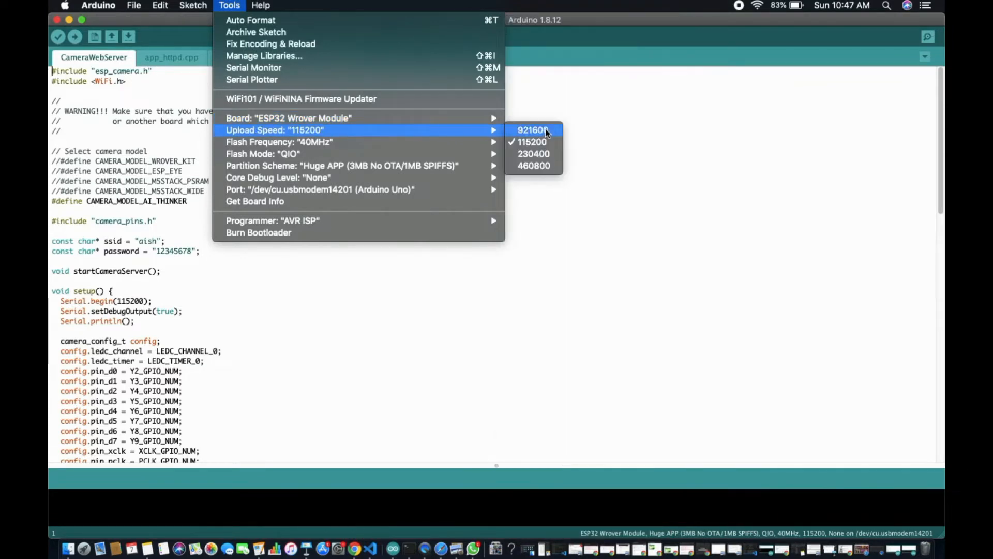
mouse_move(534, 142)
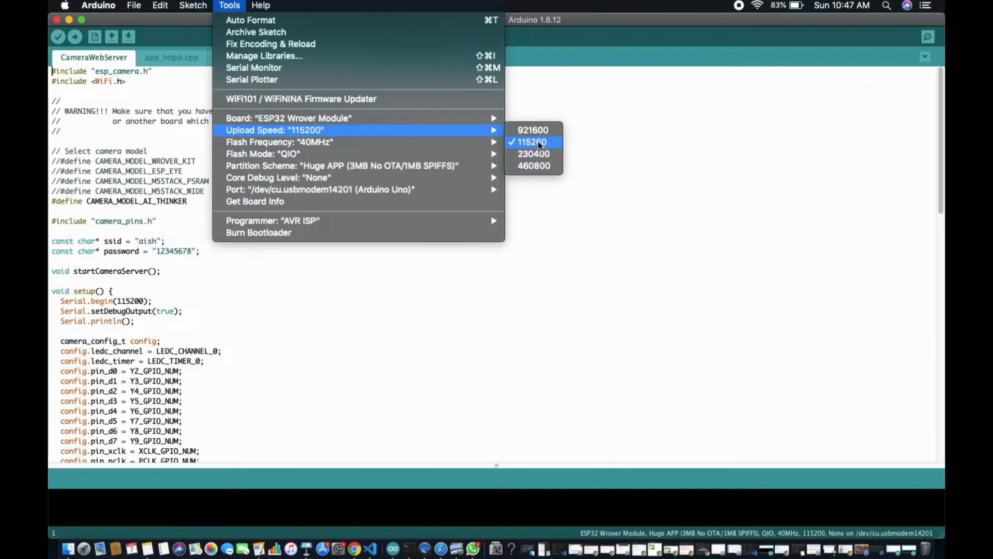
mouse_move(278, 142)
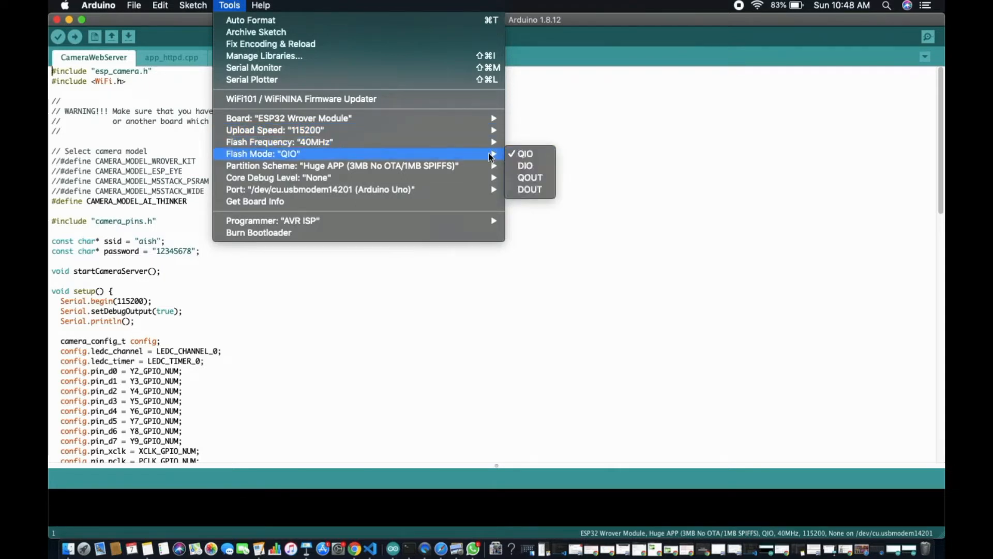
mouse_move(525, 153)
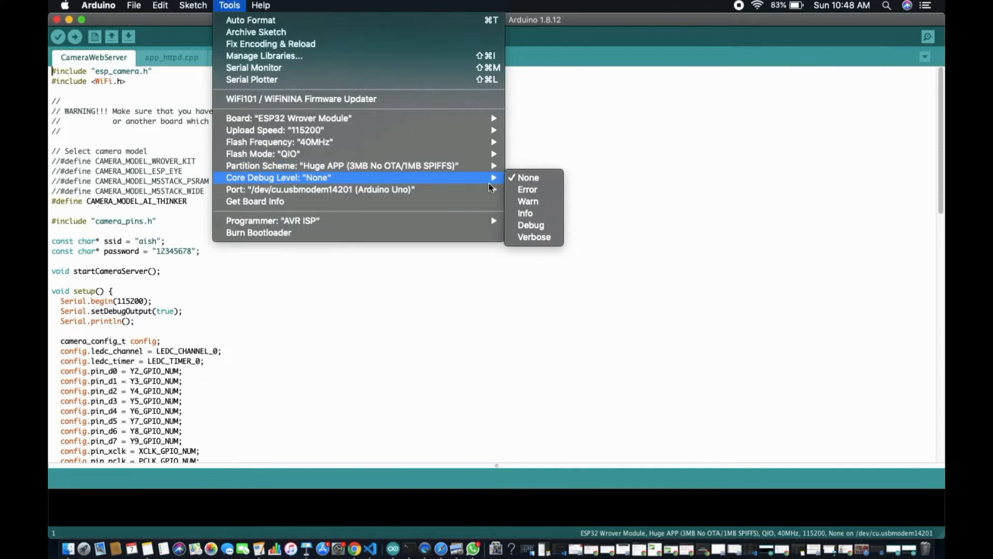
mouse_move(349, 165)
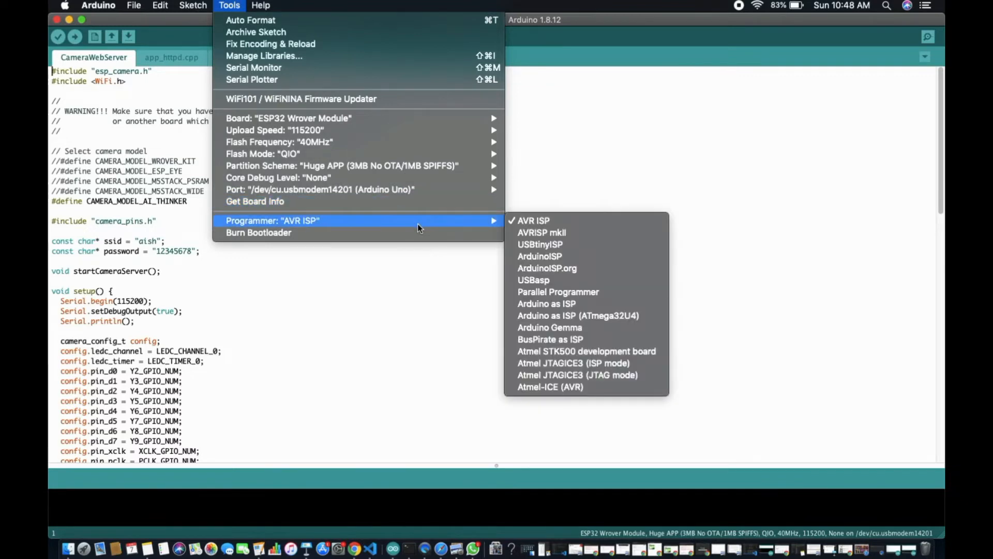
mouse_move(601, 176)
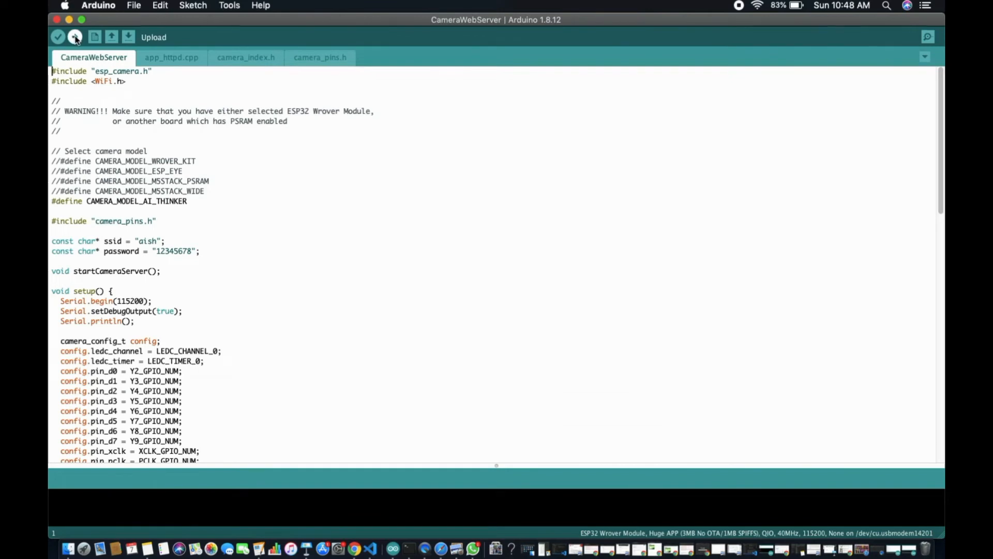
Step: Upload the sketch to the ESP32 and view serial output showing WiFi connected and Camera Ready
left_click(75, 38)
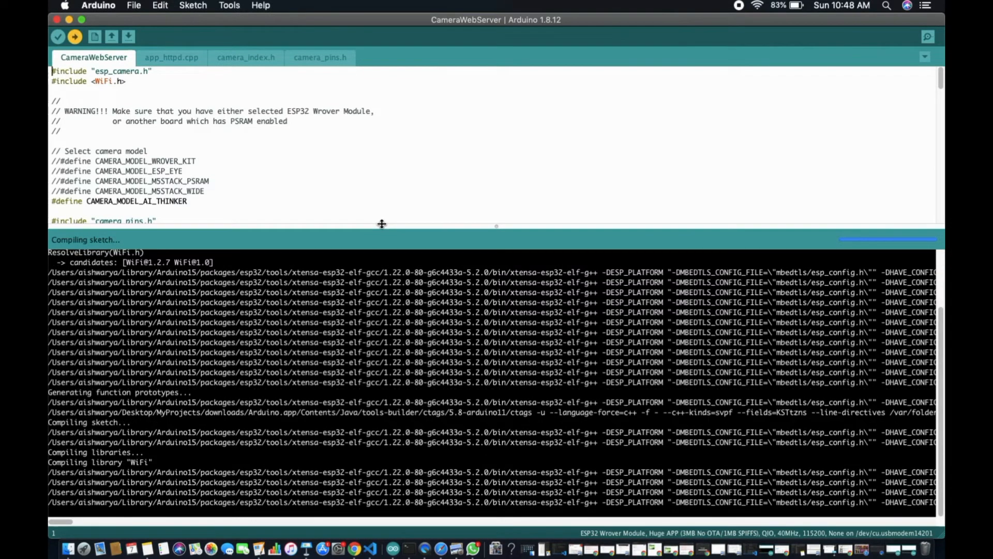
scroll("down", 3)
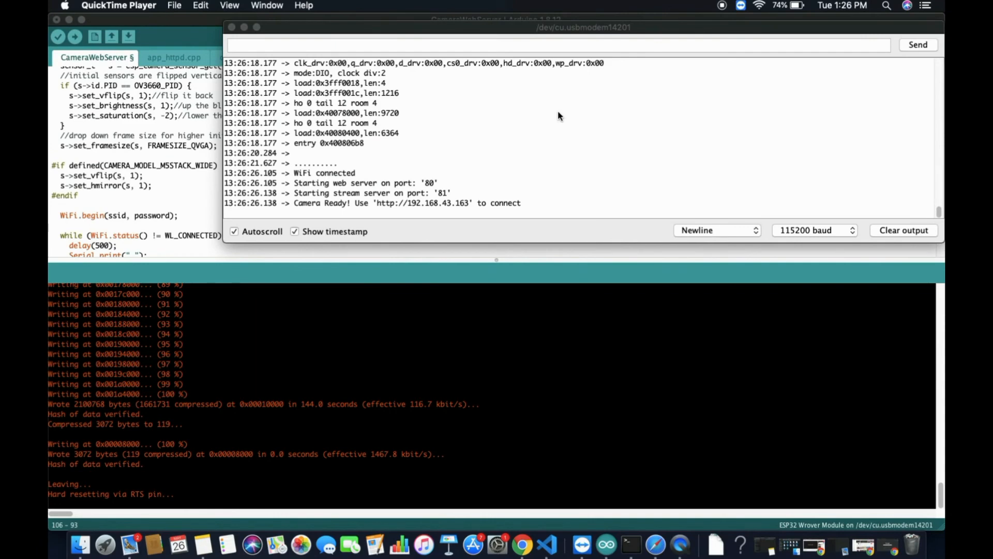
mouse_move(292, 206)
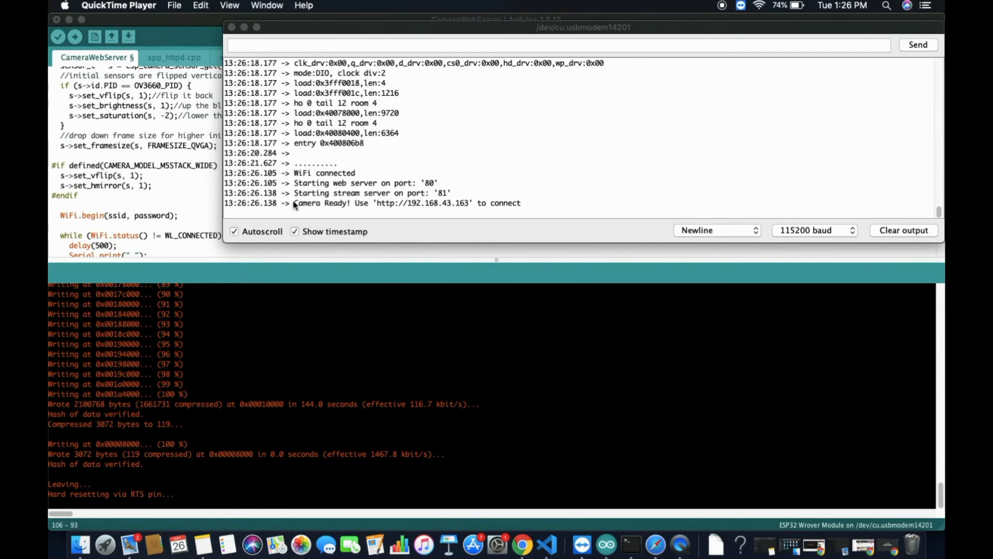
mouse_move(379, 204)
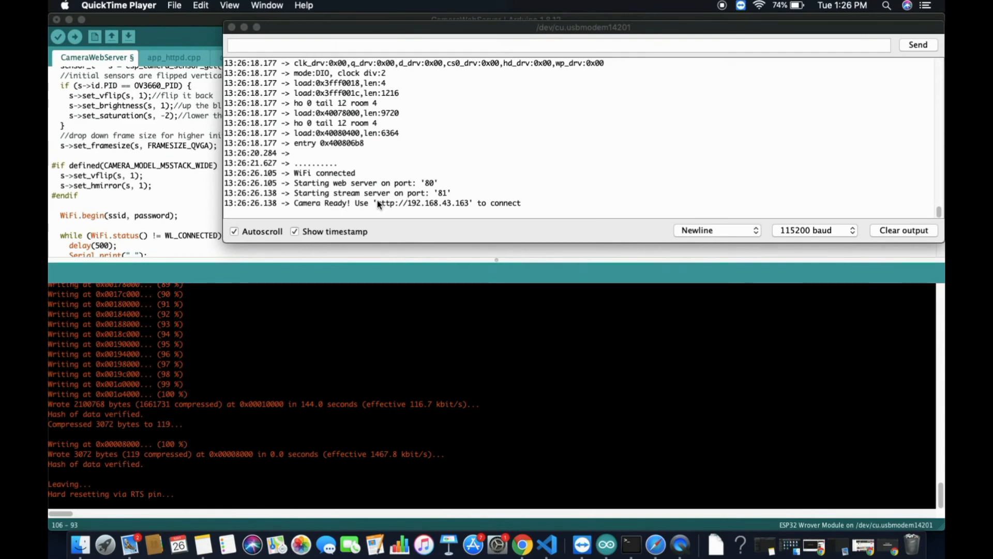
double_click(422, 203)
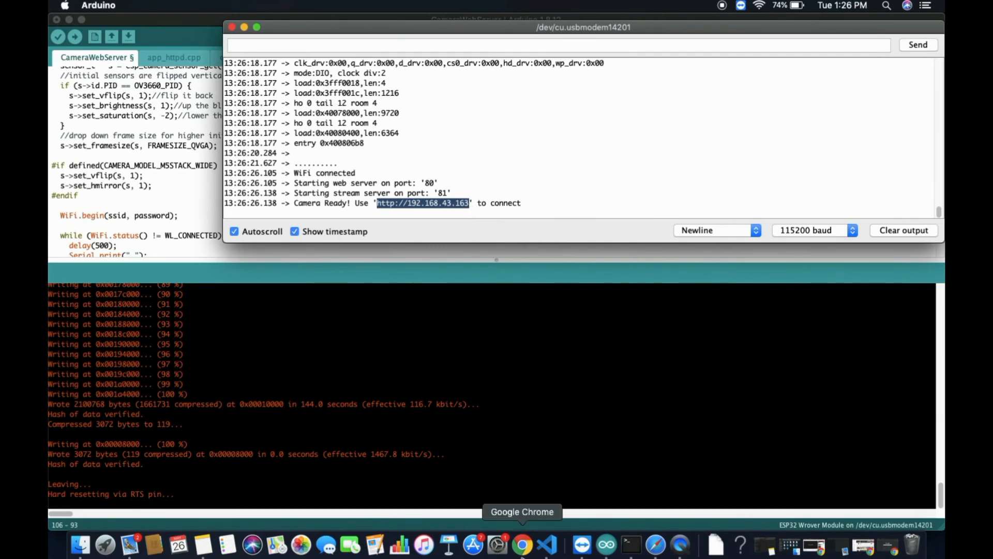
right_click(522, 543)
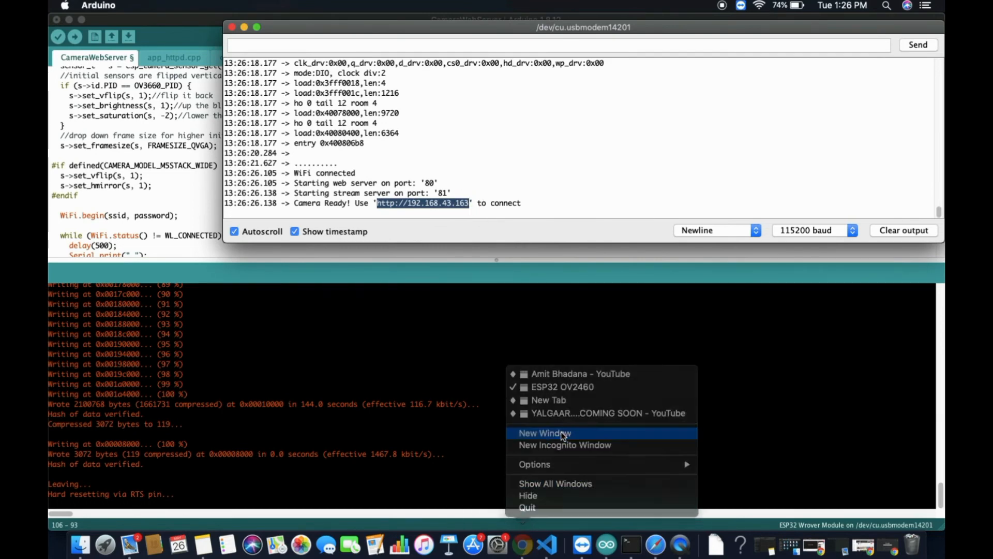
Step: Load 192.168.43.163 in a new Chrome window and start the live camera stream
left_click(545, 432)
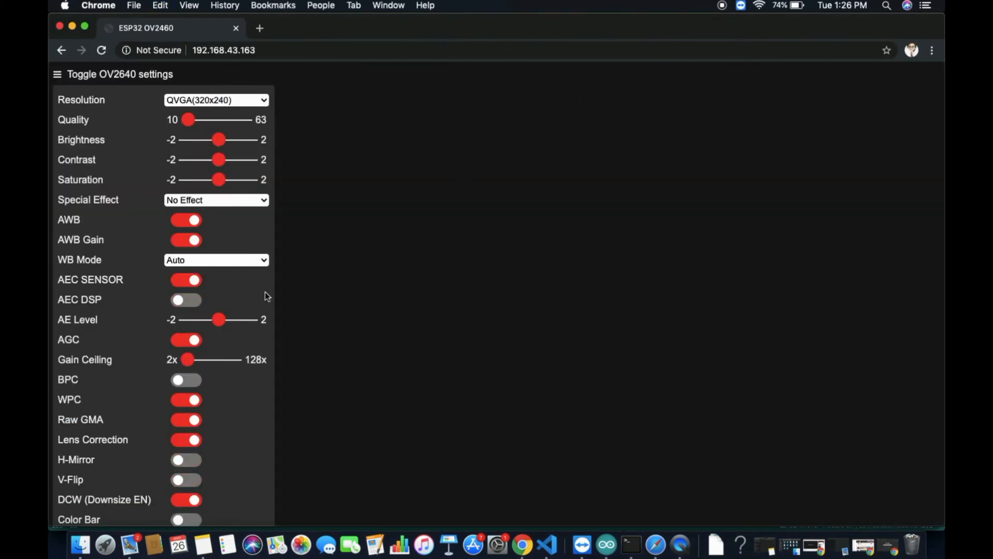
mouse_move(487, 396)
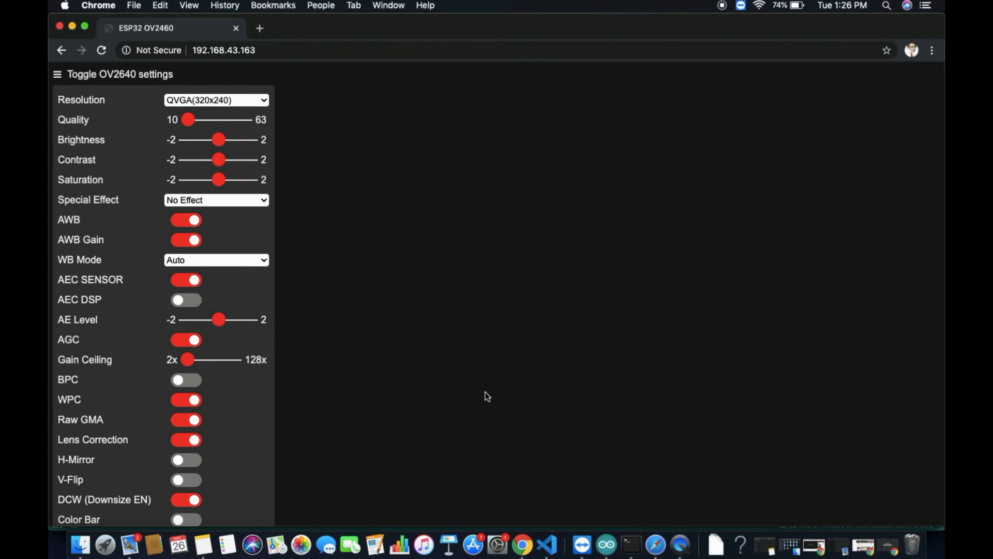
left_click(155, 504)
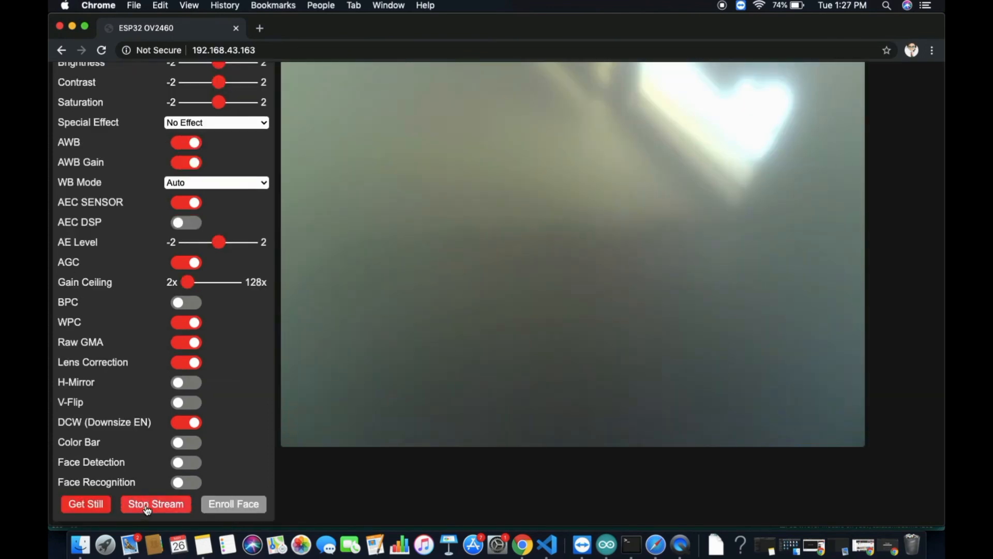